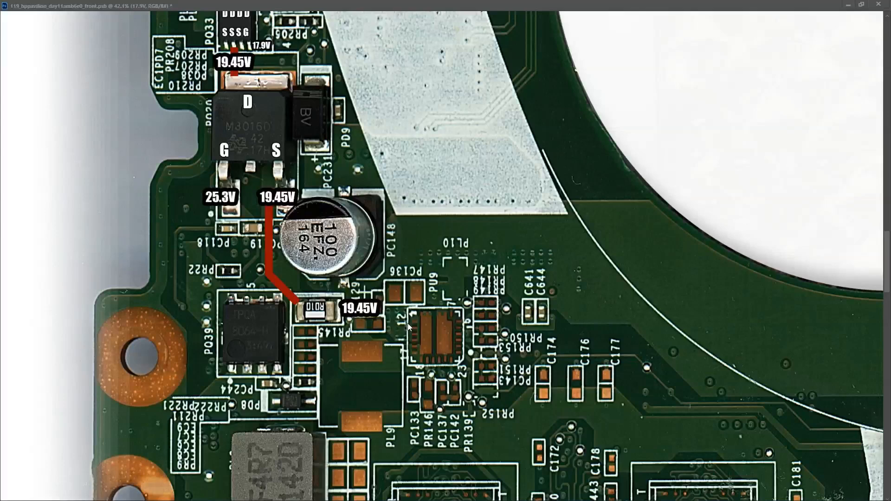
mouse_move(419, 265)
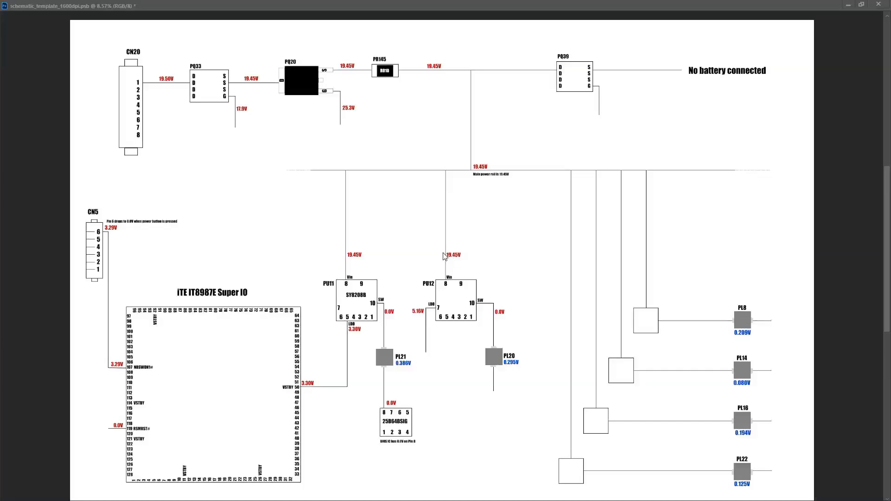
mouse_move(487, 298)
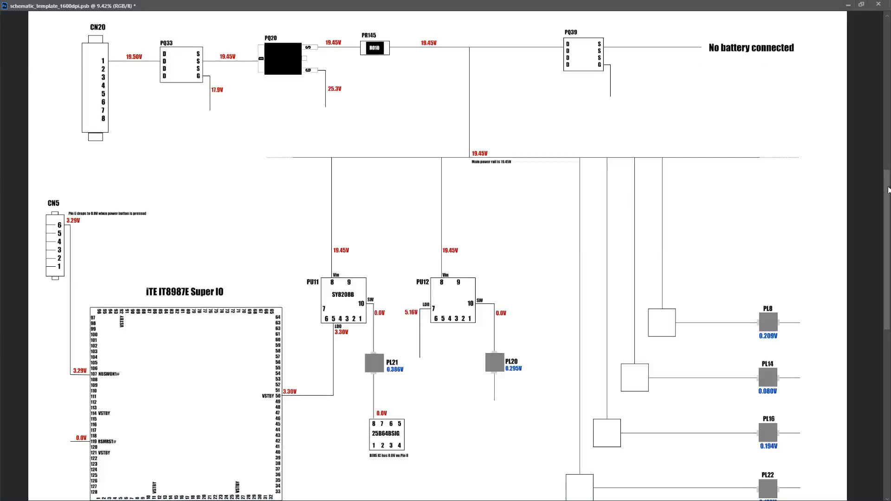
Scroll down to the schematic's lower section with the Super IO chip and board title.
scroll(down, 3)
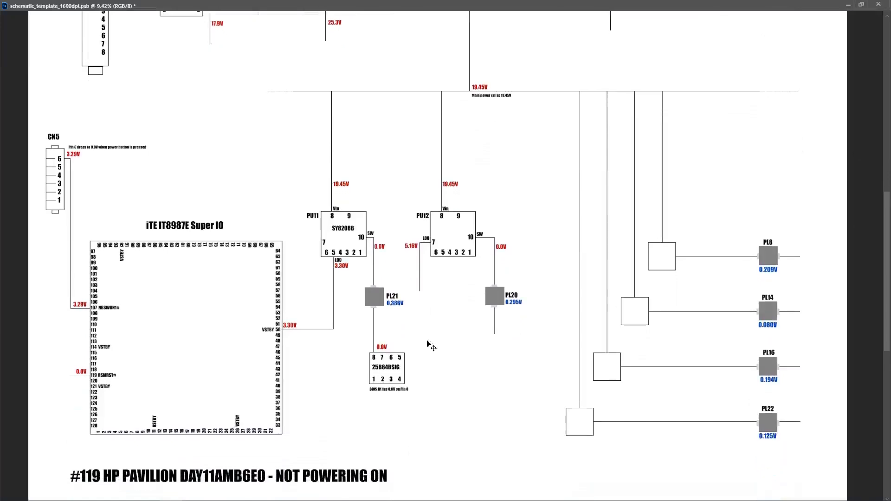
mouse_move(101, 490)
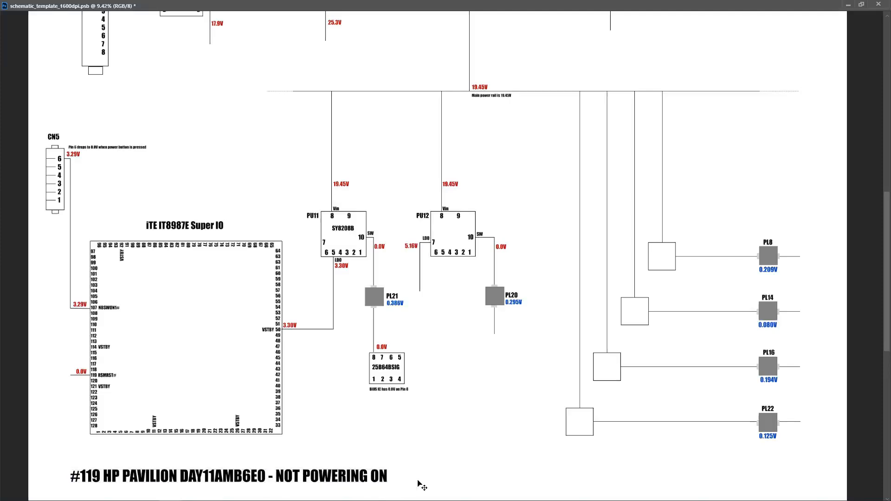
mouse_move(424, 479)
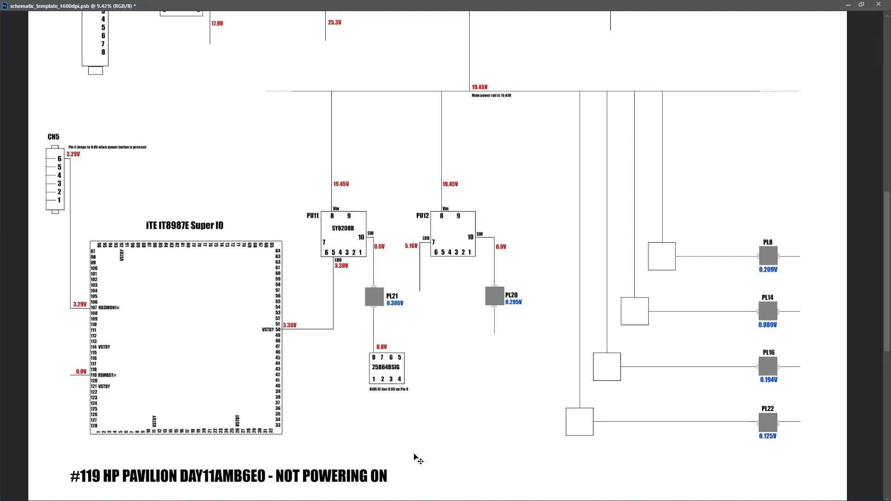
mouse_move(456, 307)
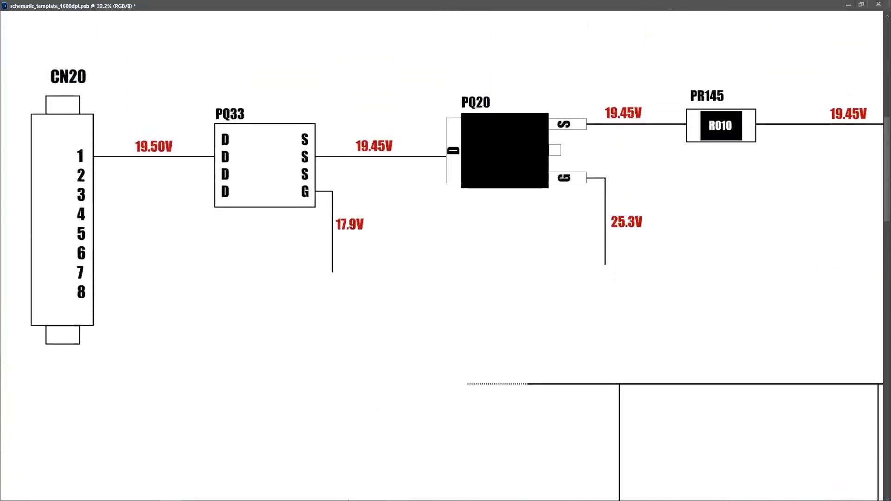
Pan the schematic right toward PQ20 and PR145 in the charger input stage.
scroll(down, 3)
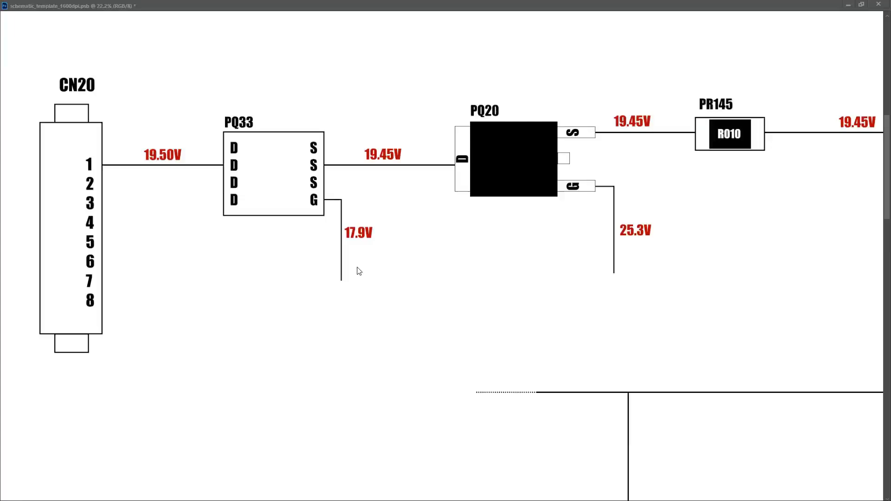
mouse_move(78, 210)
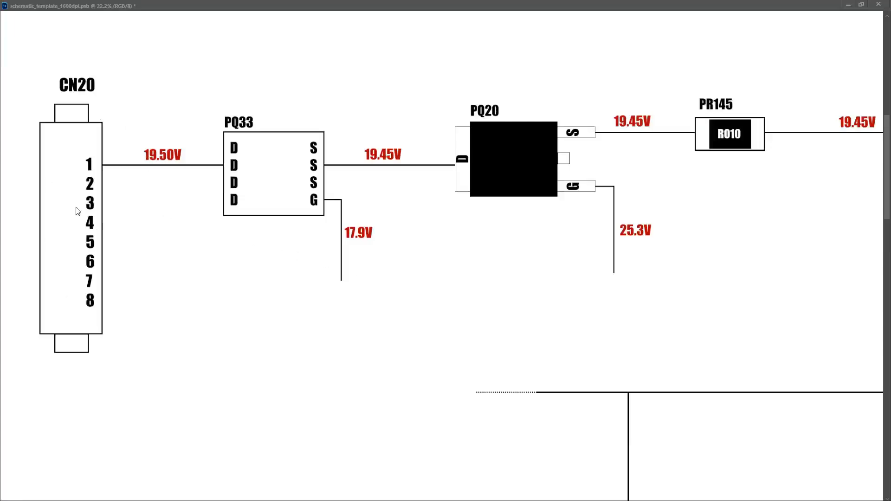
mouse_move(239, 159)
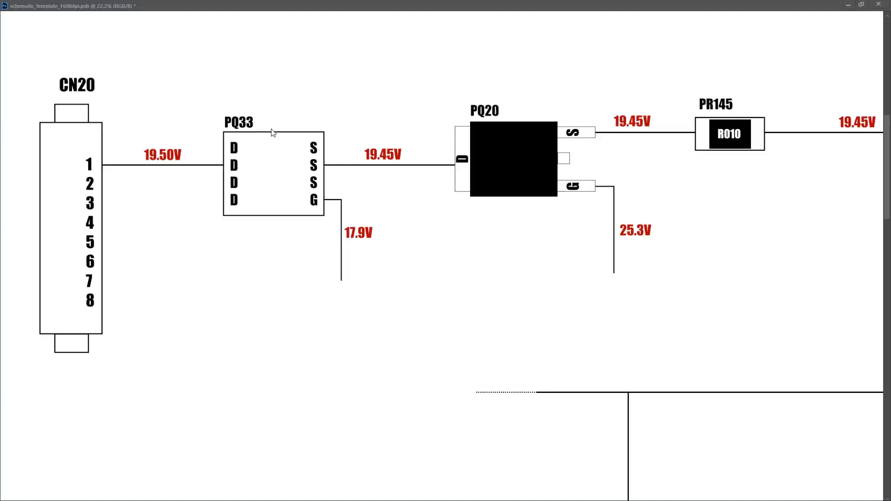
mouse_move(391, 236)
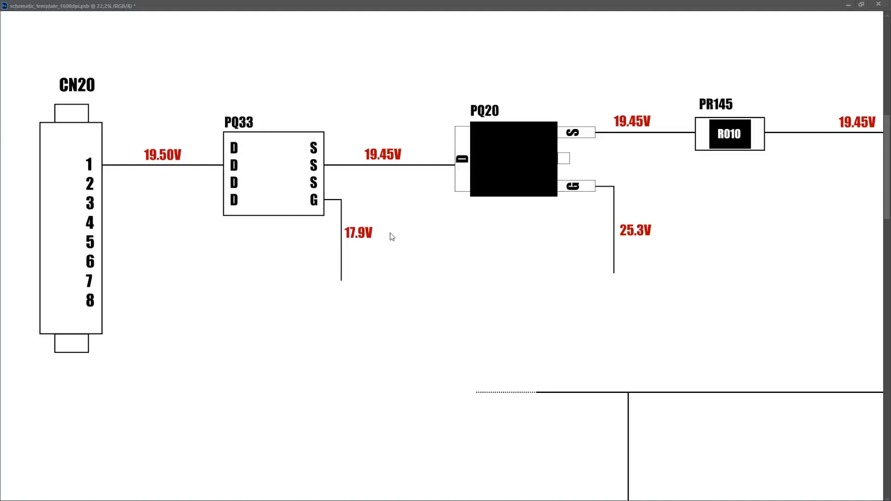
mouse_move(375, 236)
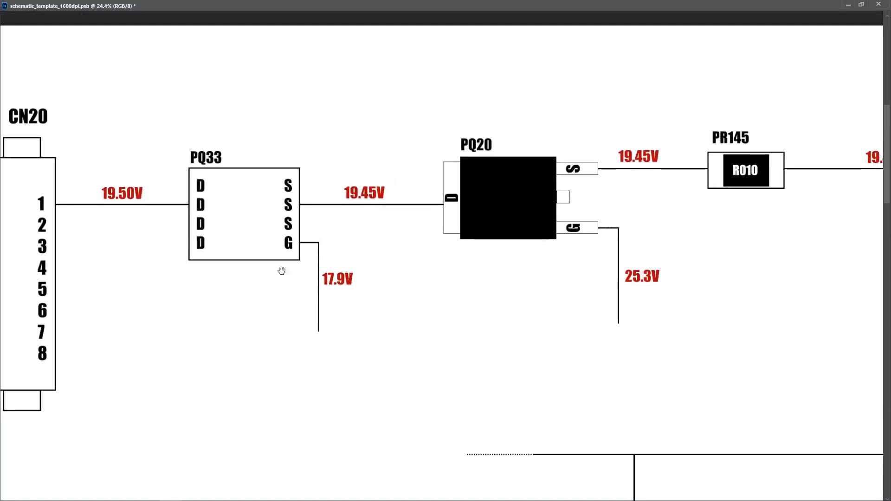
mouse_move(331, 206)
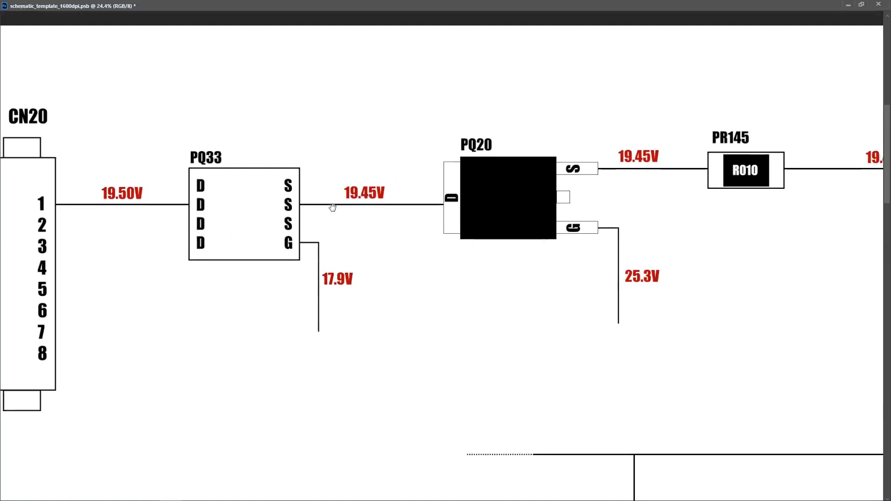
mouse_move(326, 257)
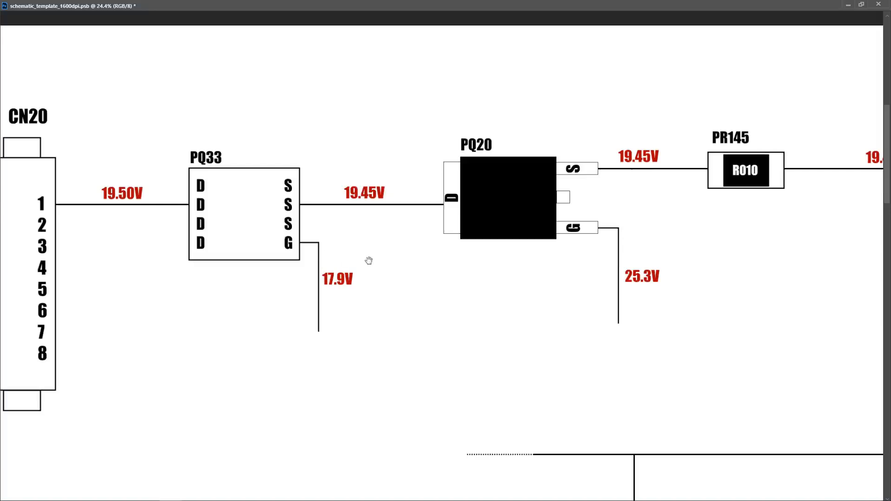
drag(368, 260, 347, 197)
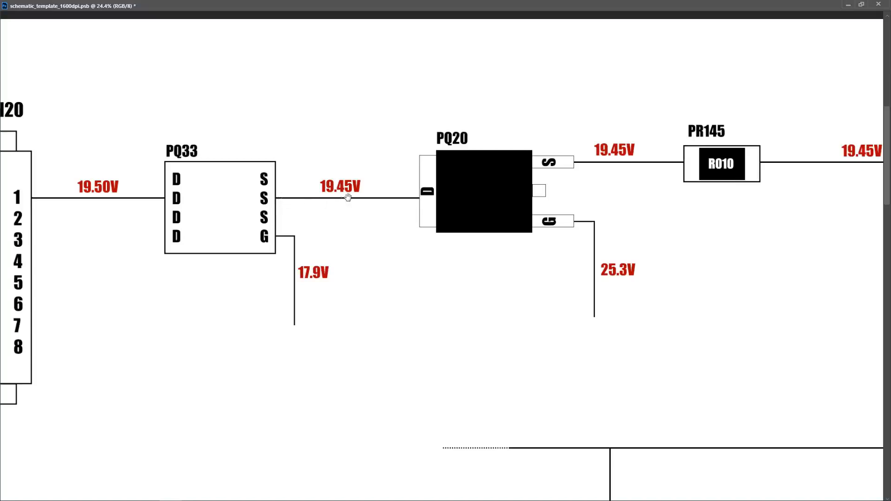
mouse_move(270, 161)
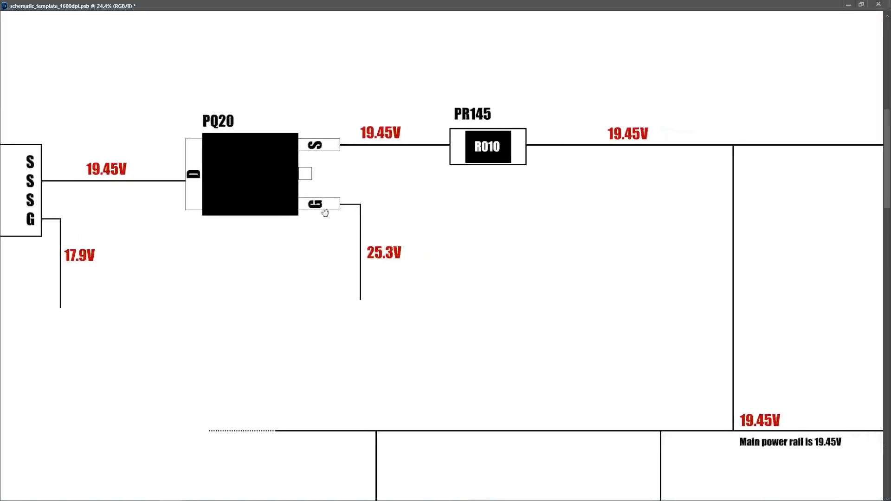
mouse_move(391, 261)
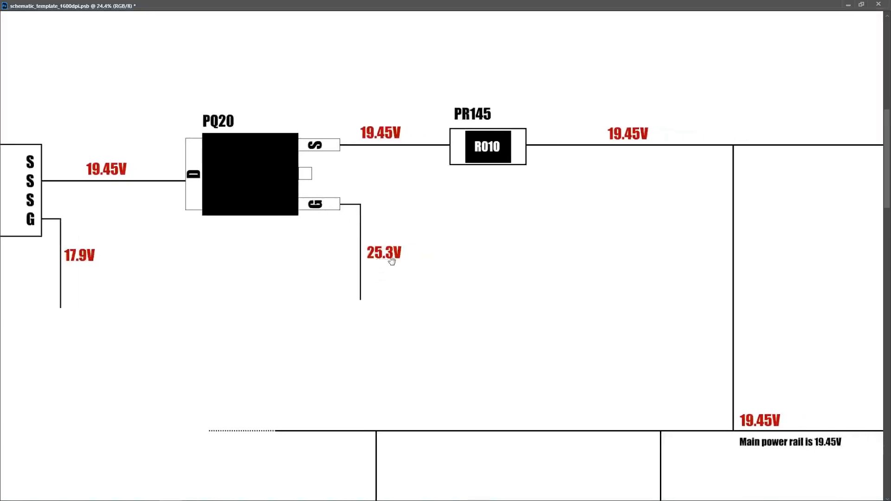
mouse_move(266, 203)
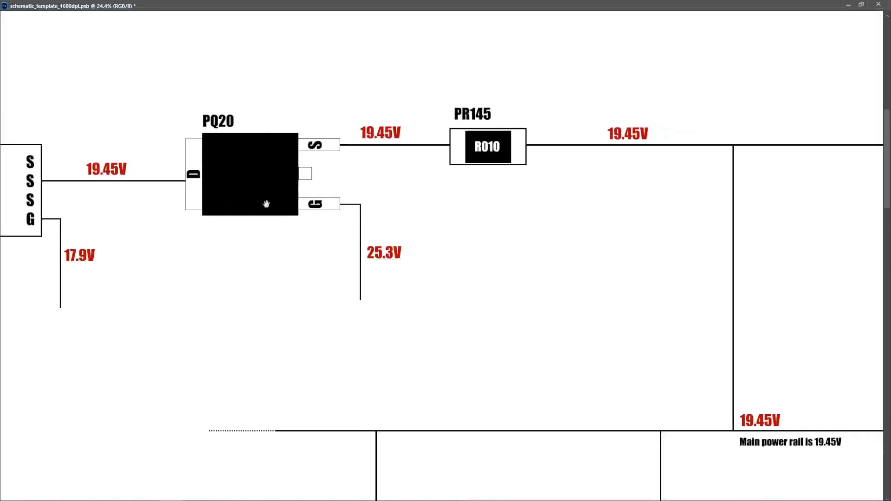
mouse_move(413, 257)
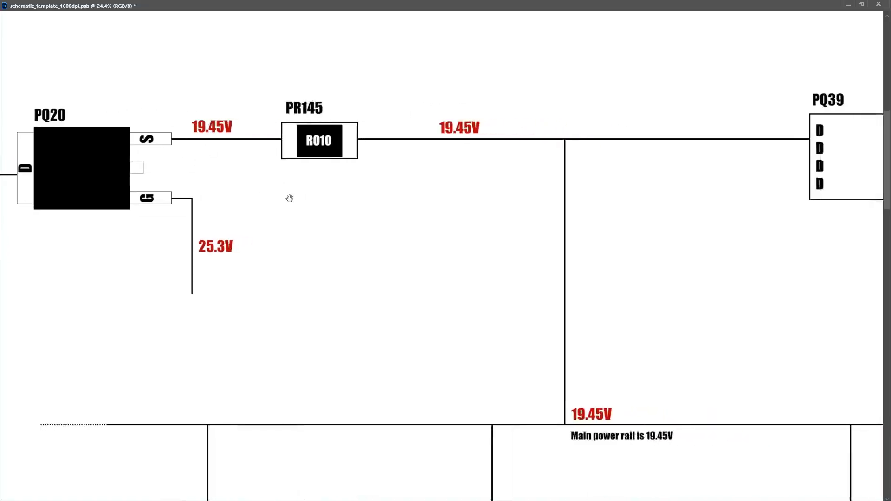
mouse_move(333, 158)
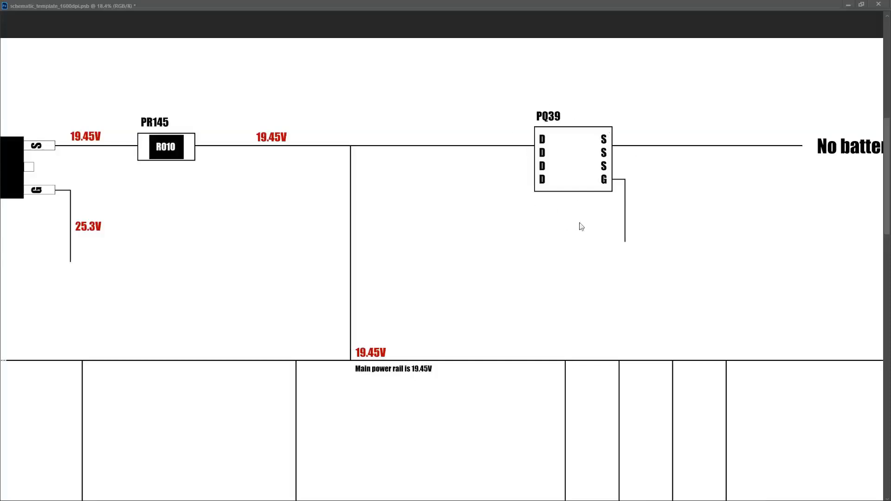
mouse_move(556, 158)
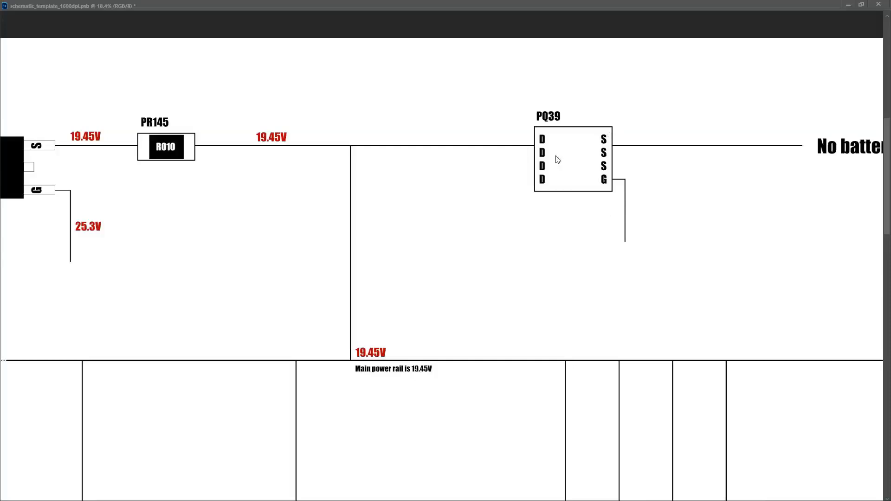
mouse_move(651, 206)
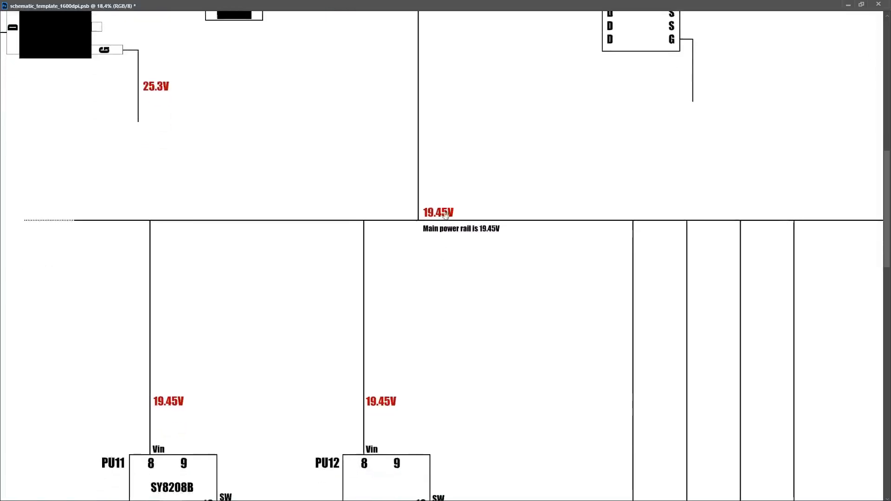
Scroll down to the 19.45V main power rail feeding PU11 and PU12.
scroll(down, 3)
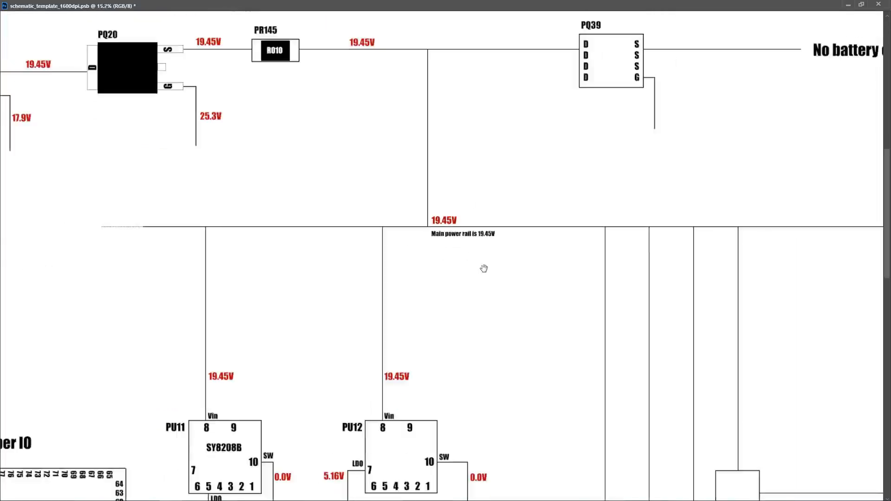
scroll(down, 3)
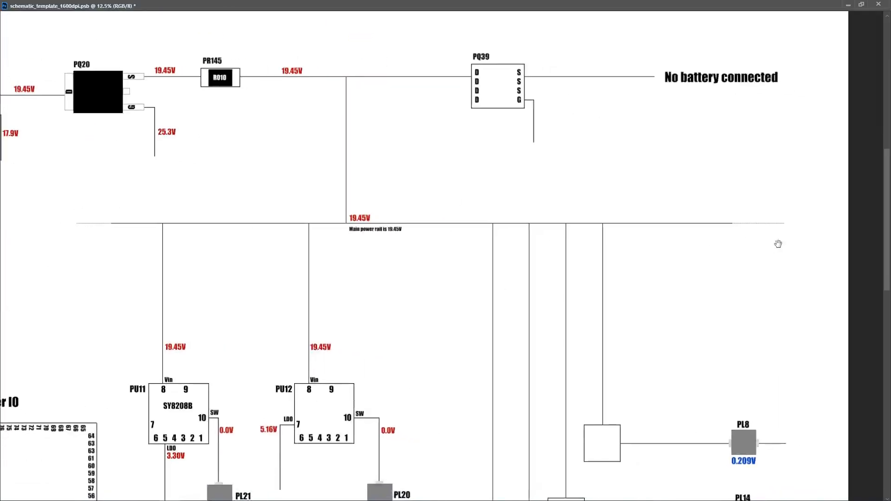
mouse_move(767, 231)
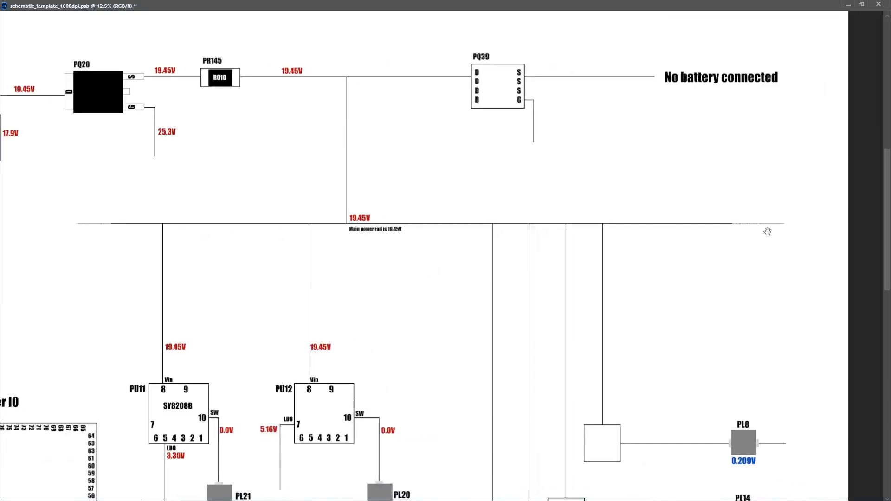
mouse_move(215, 329)
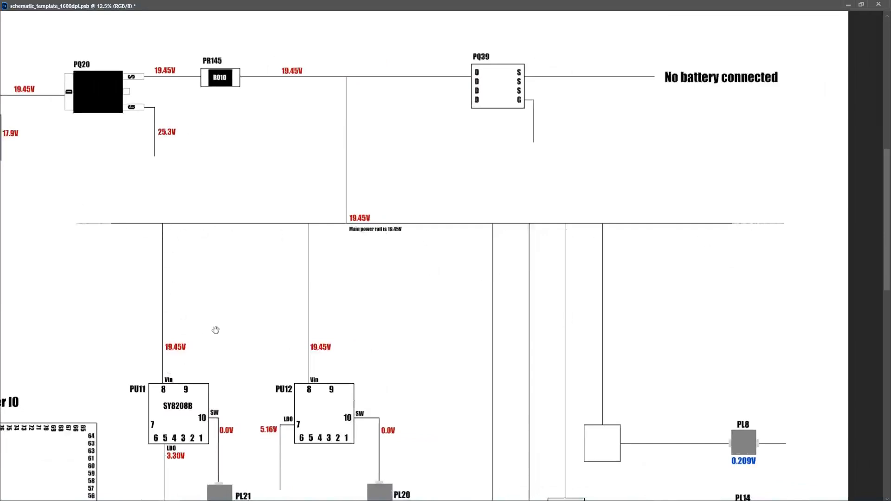
mouse_move(581, 291)
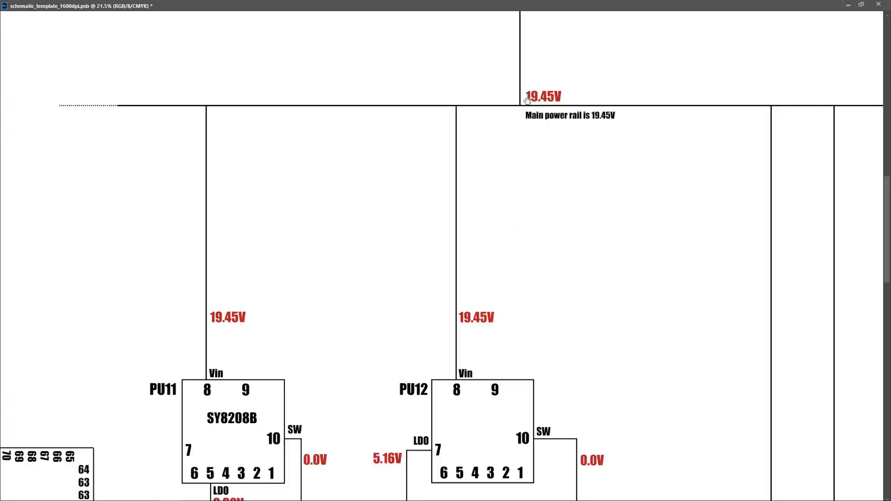
mouse_move(502, 217)
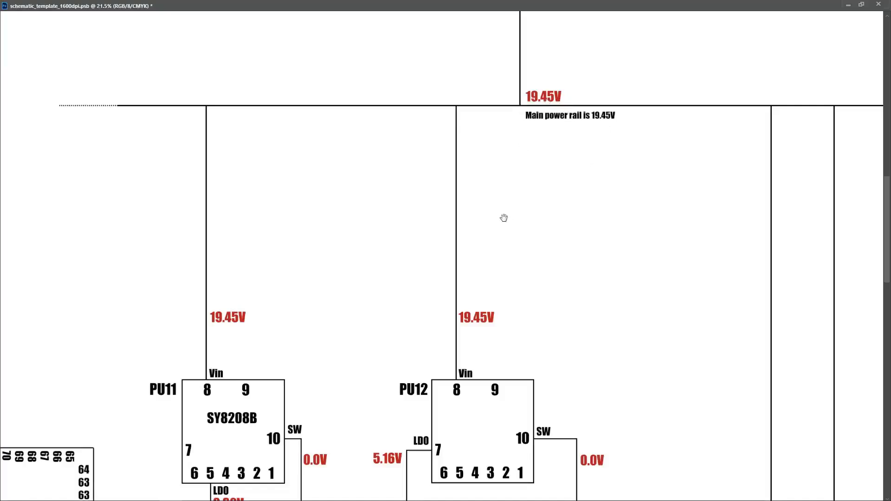
mouse_move(366, 228)
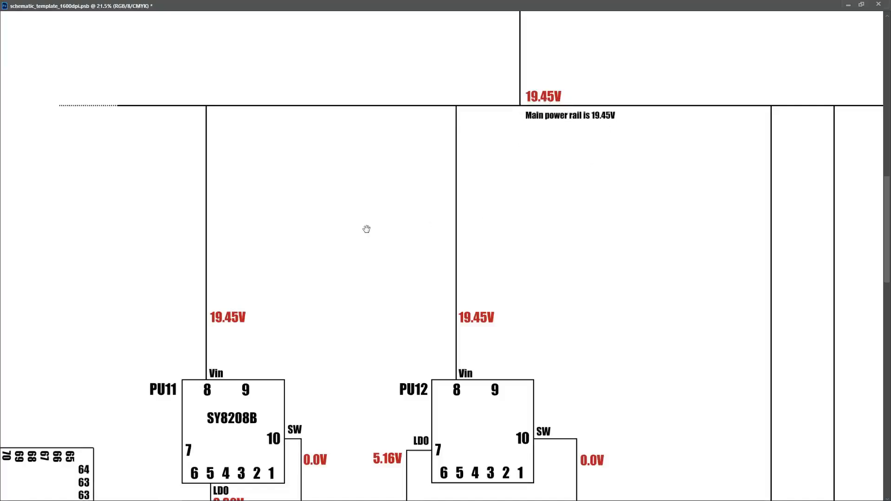
mouse_move(326, 213)
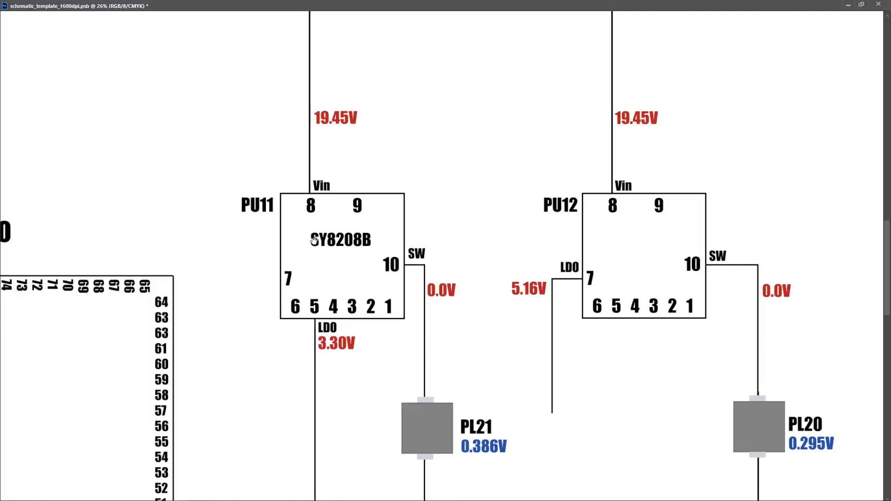
mouse_move(311, 252)
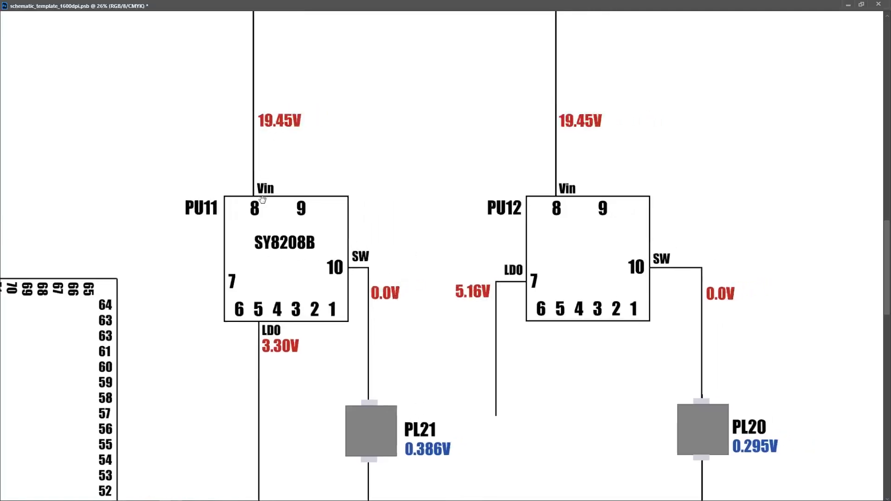
mouse_move(295, 128)
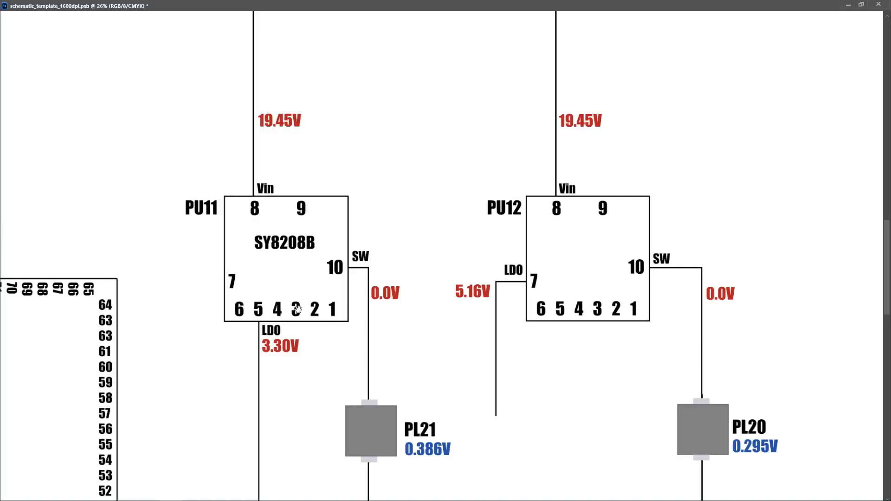
scroll(down, 3)
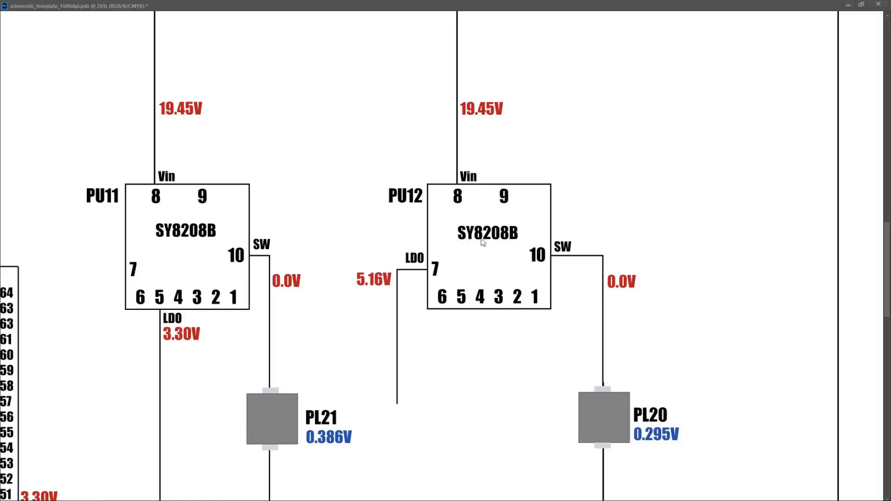
mouse_move(511, 220)
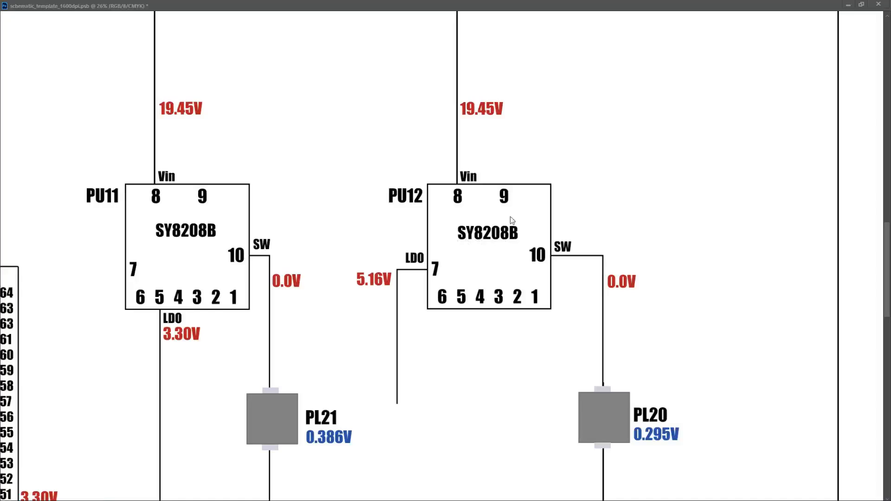
mouse_move(502, 113)
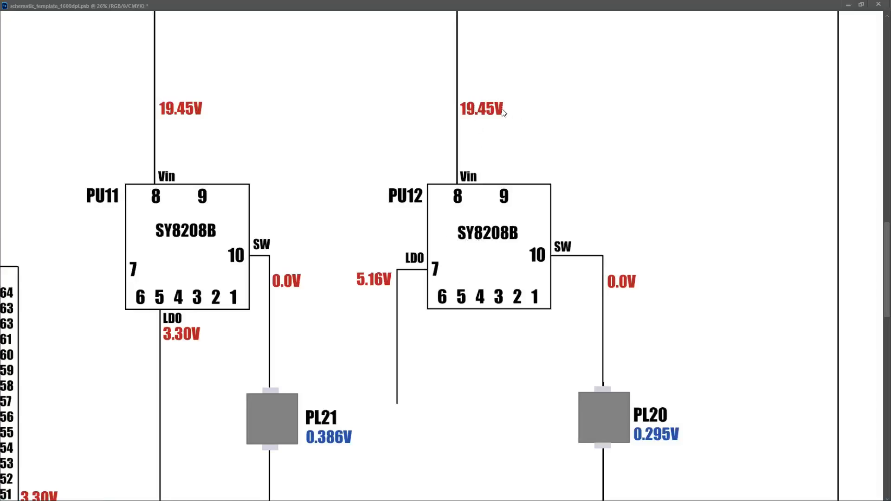
mouse_move(458, 200)
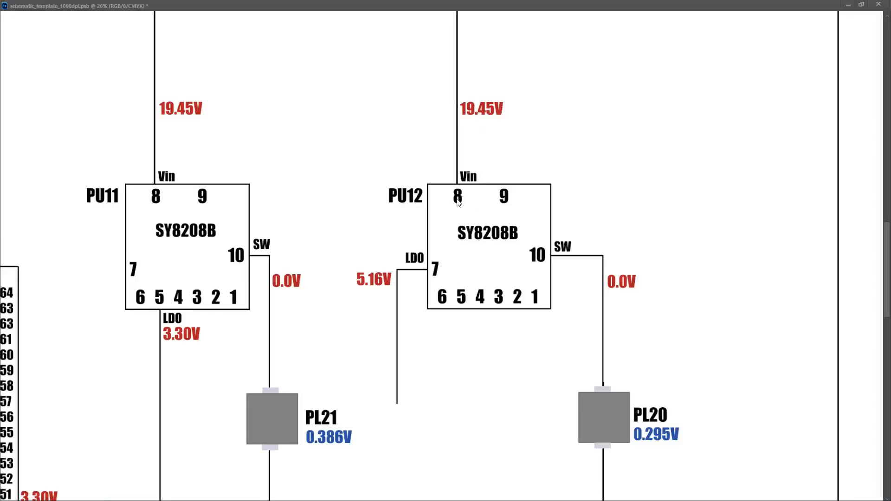
mouse_move(509, 247)
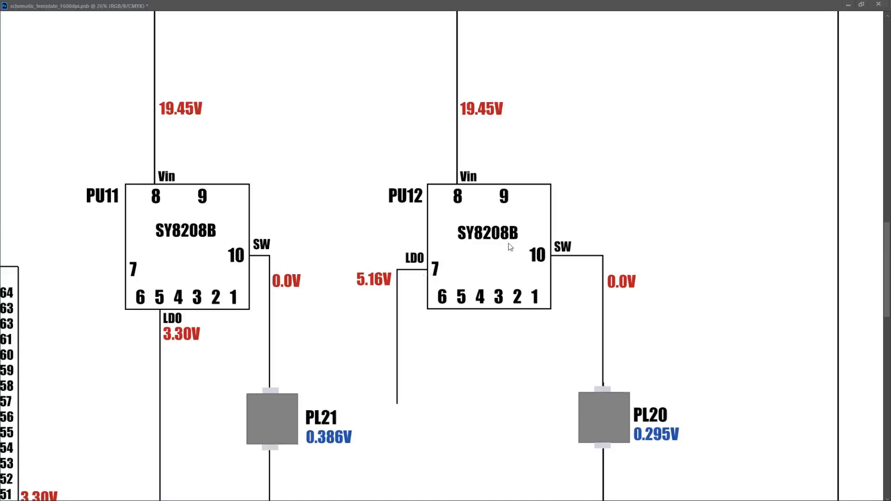
mouse_move(358, 297)
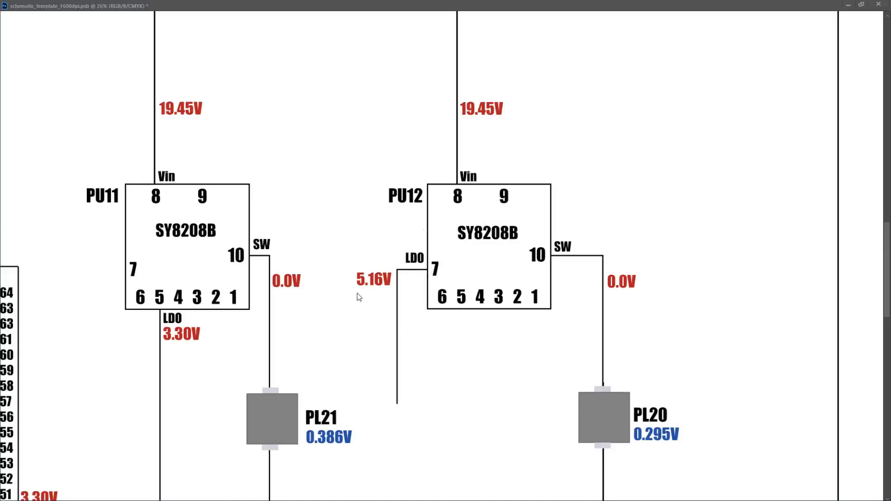
mouse_move(495, 321)
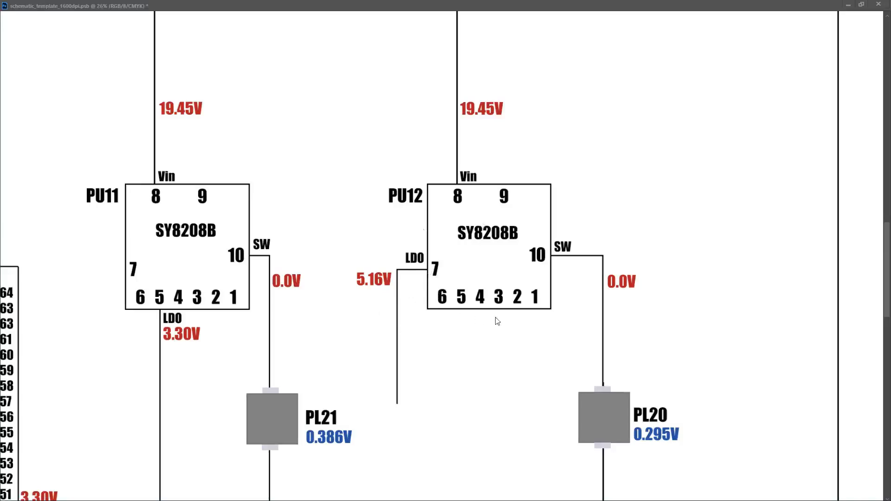
mouse_move(505, 307)
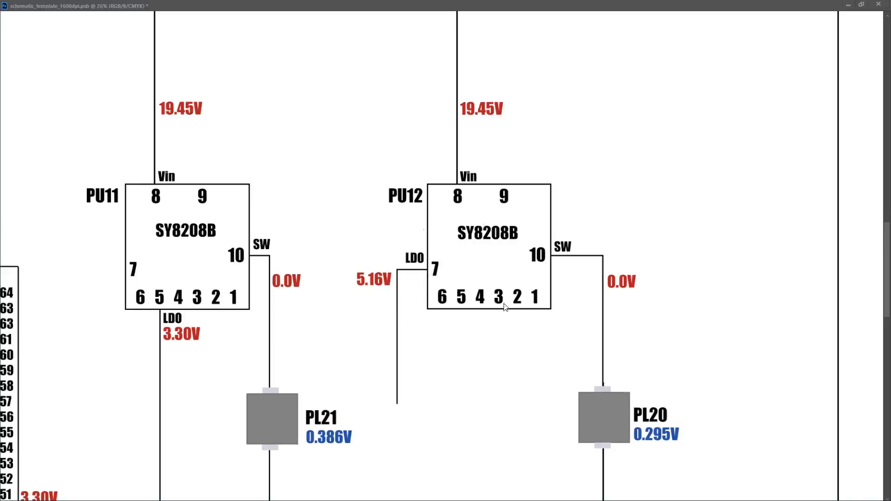
mouse_move(616, 263)
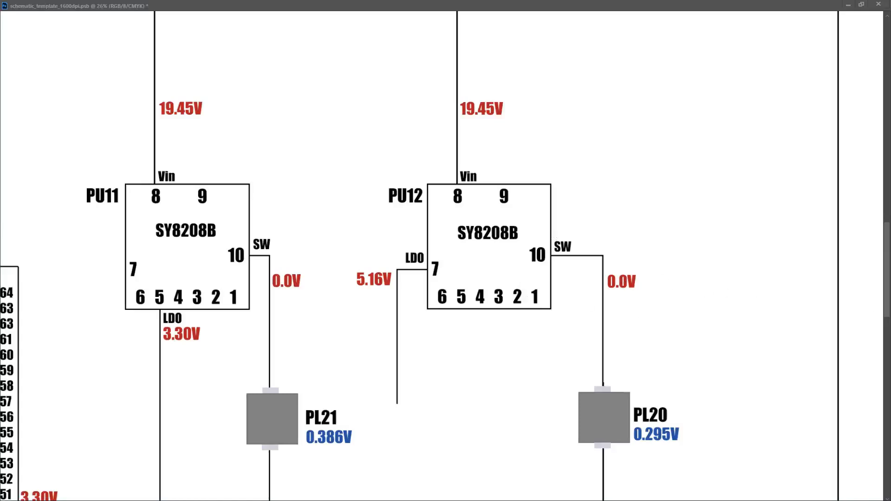
mouse_move(477, 257)
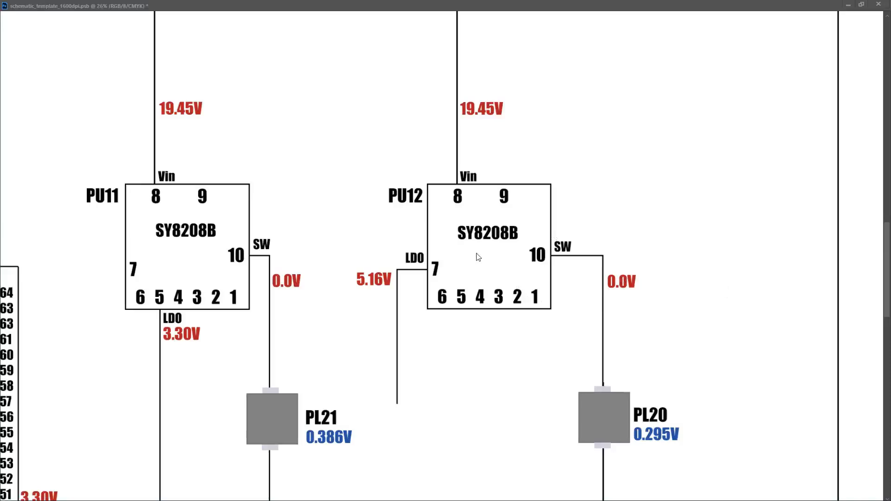
mouse_move(474, 254)
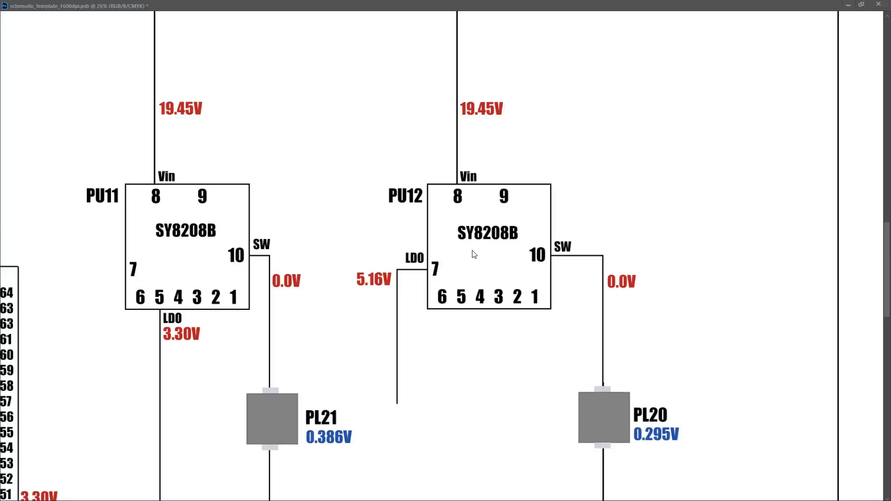
mouse_move(346, 241)
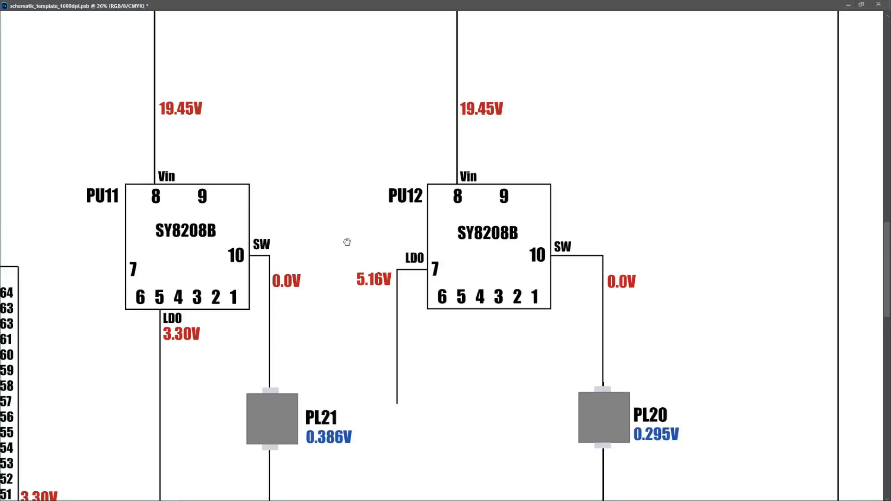
scroll(down, 3)
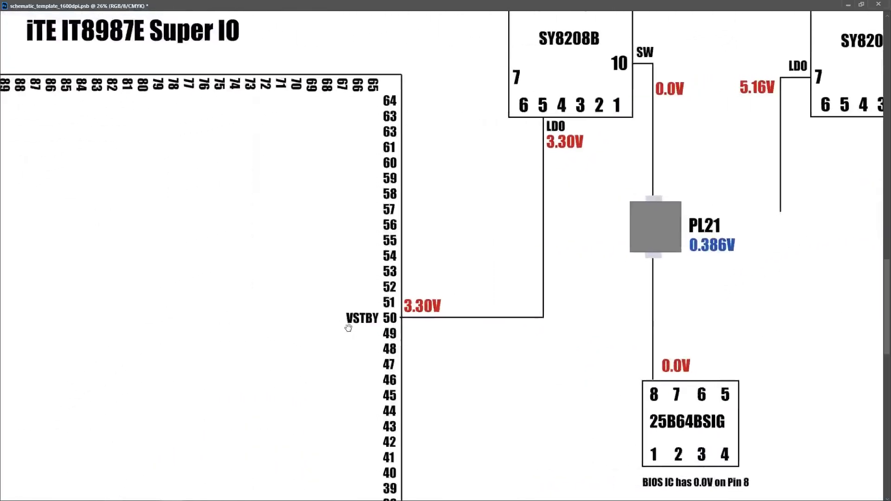
mouse_move(455, 330)
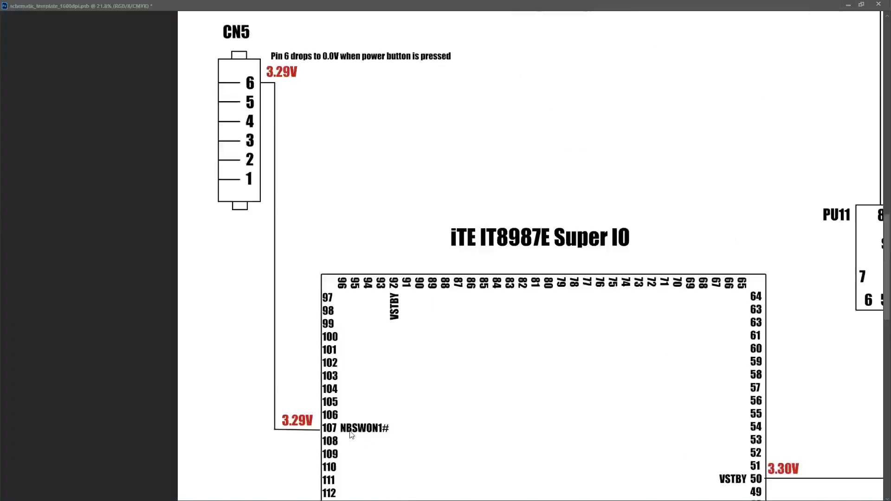
mouse_move(390, 436)
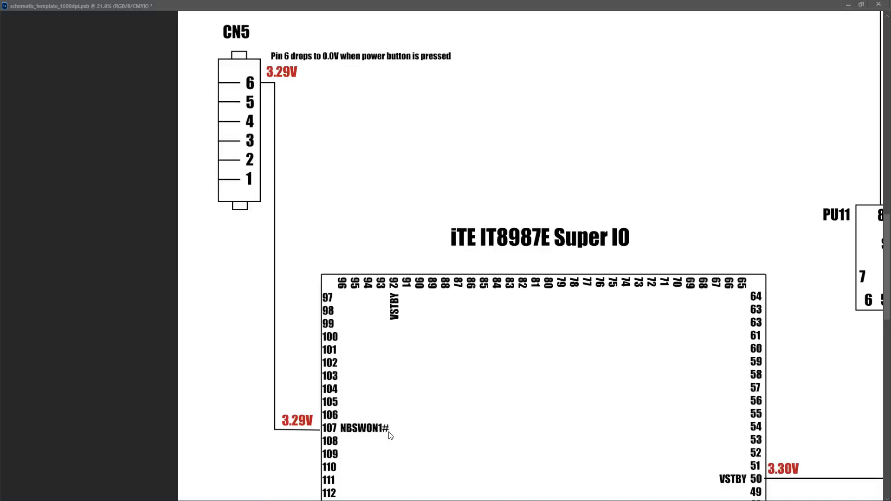
mouse_move(324, 435)
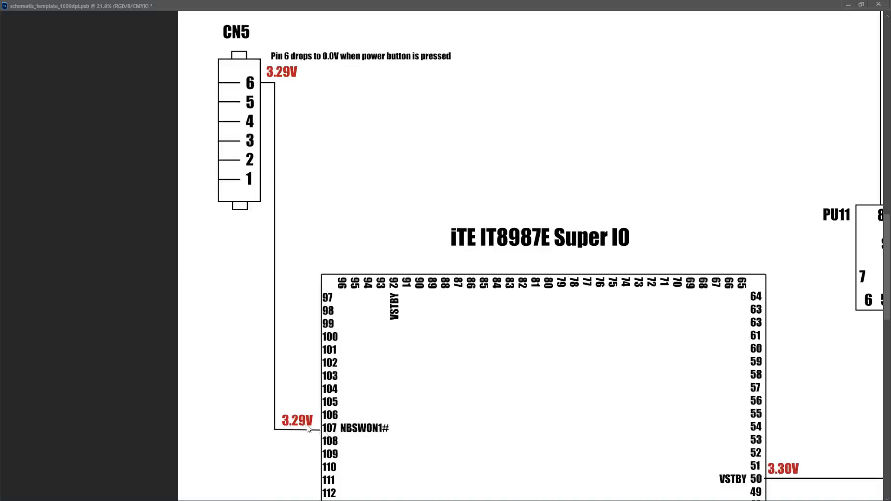
mouse_move(252, 255)
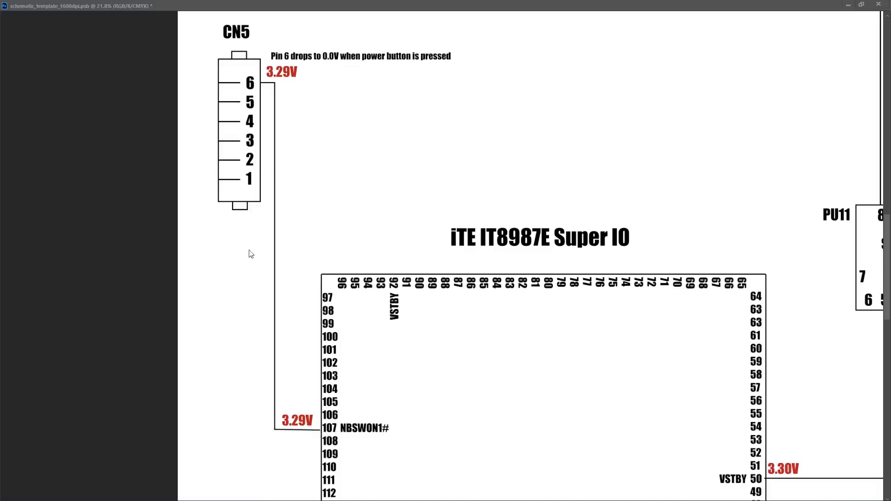
mouse_move(256, 66)
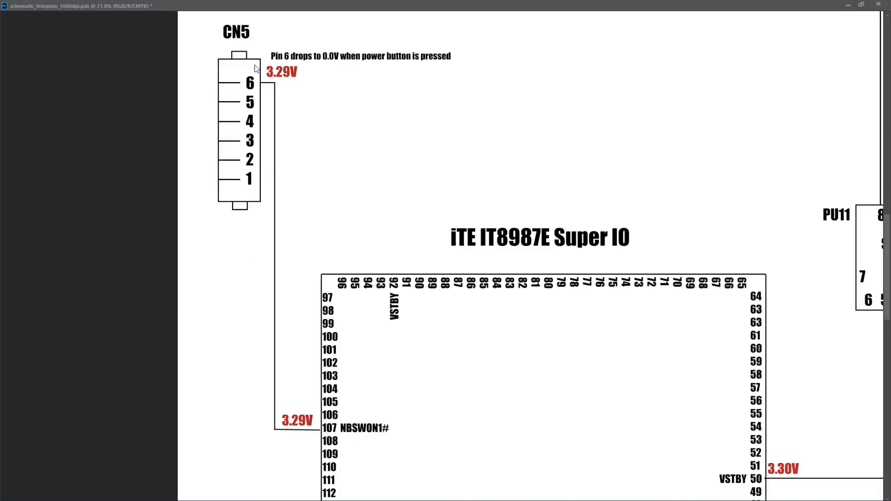
mouse_move(282, 82)
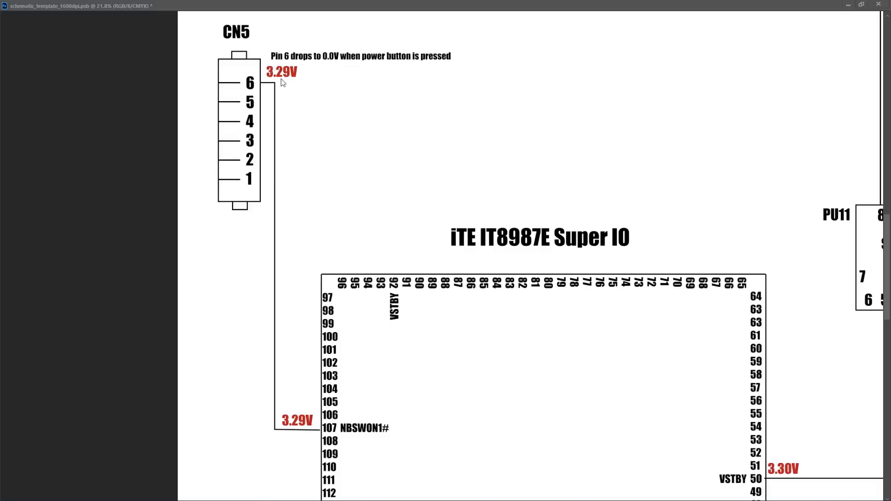
mouse_move(288, 83)
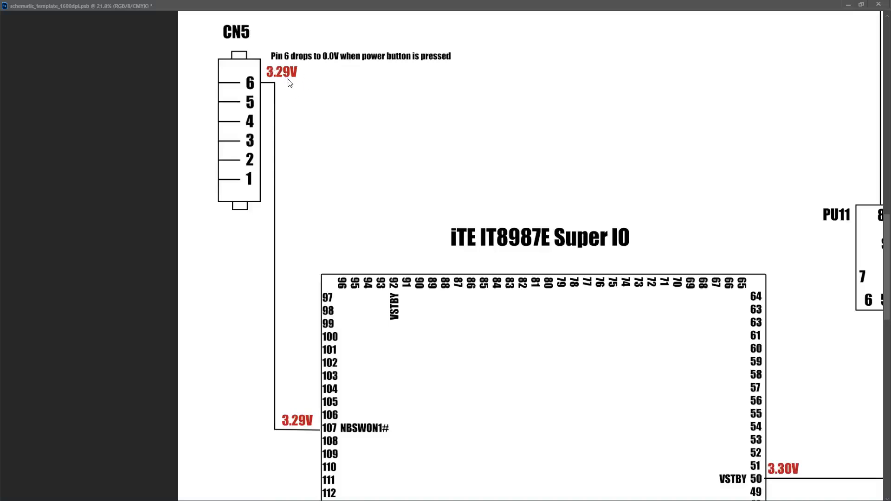
mouse_move(231, 86)
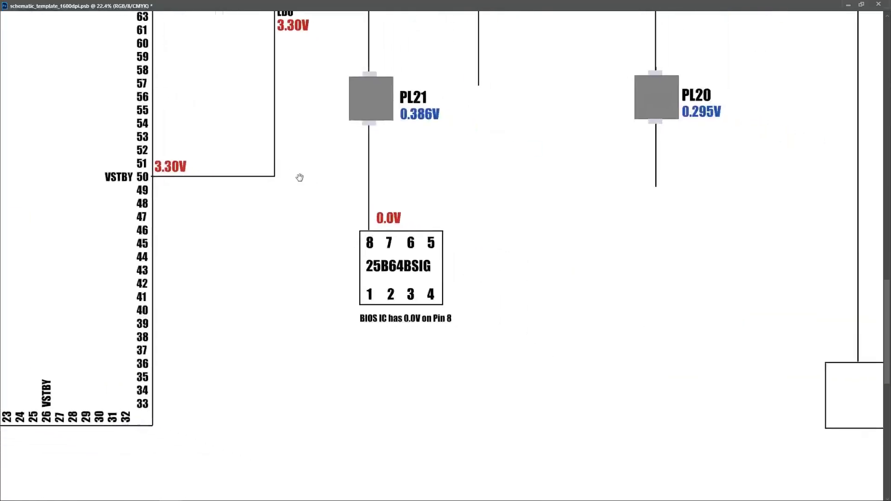
mouse_move(382, 282)
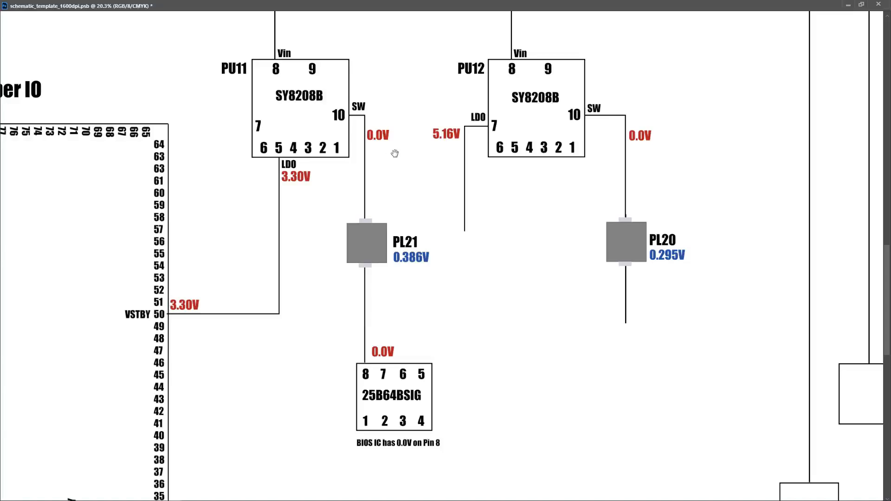
mouse_move(356, 128)
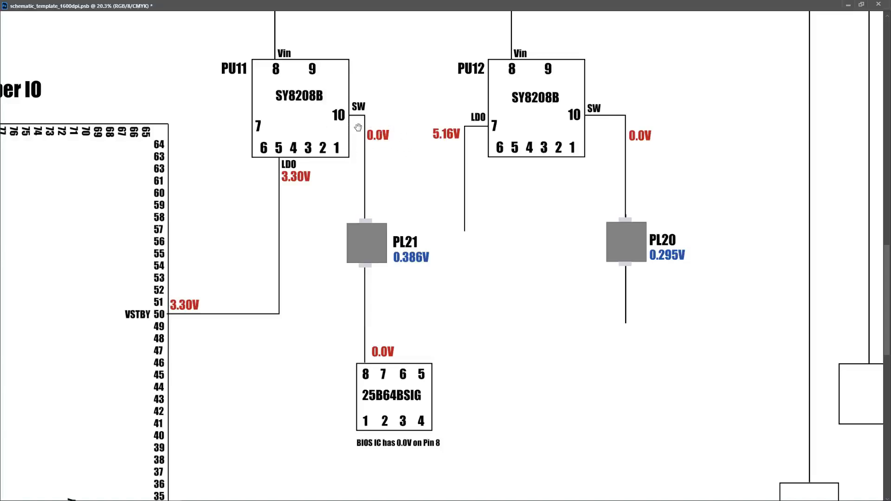
mouse_move(367, 153)
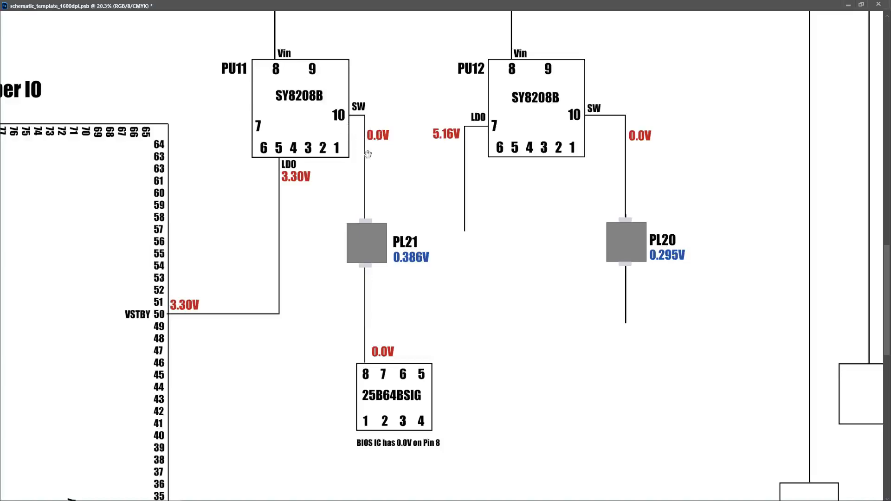
mouse_move(367, 138)
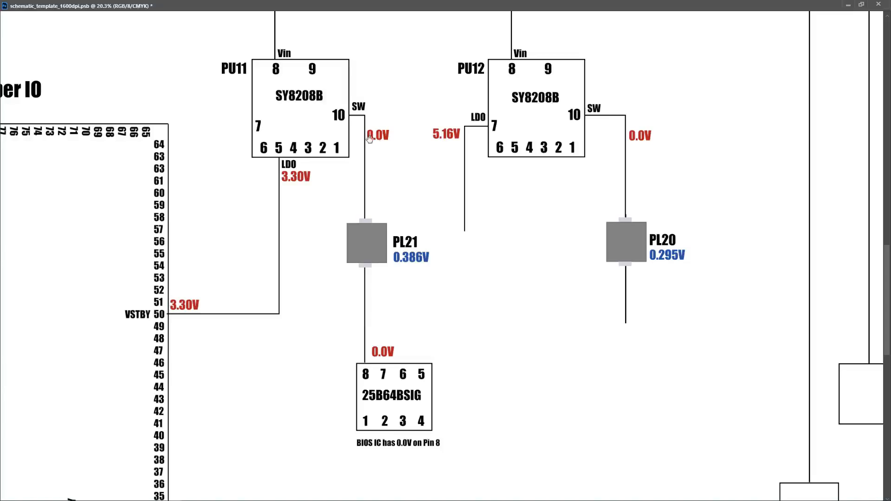
mouse_move(377, 143)
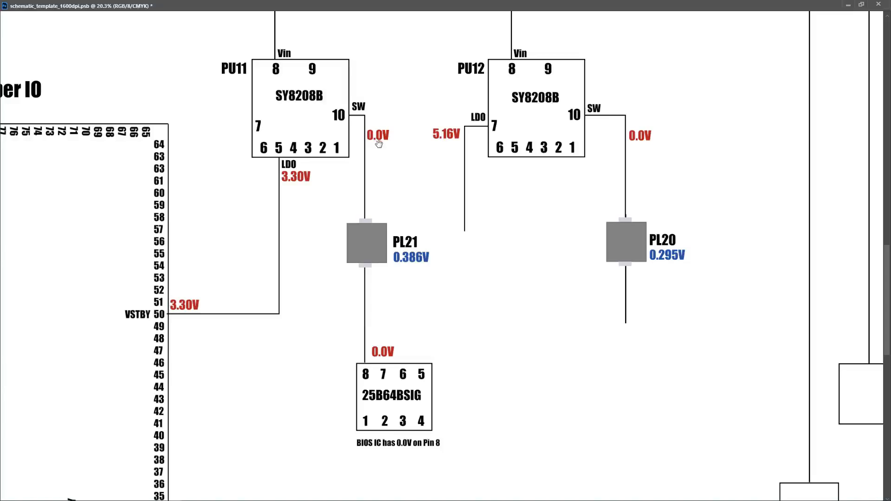
mouse_move(385, 158)
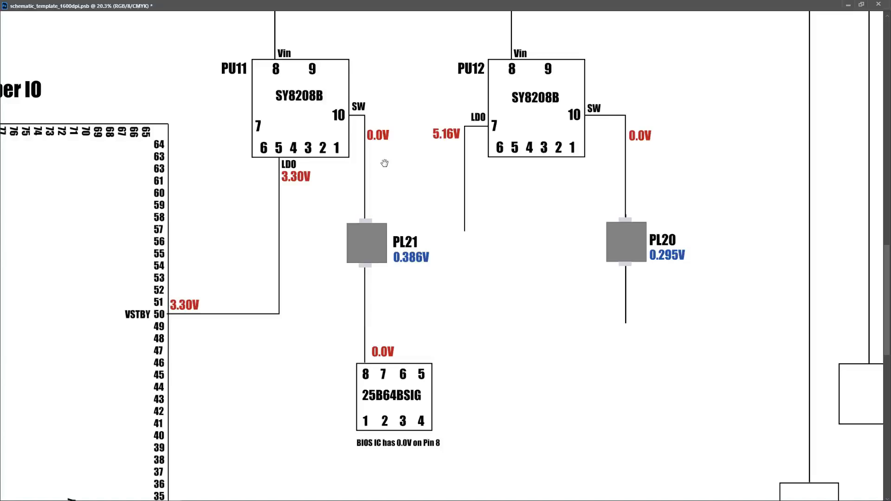
mouse_move(356, 107)
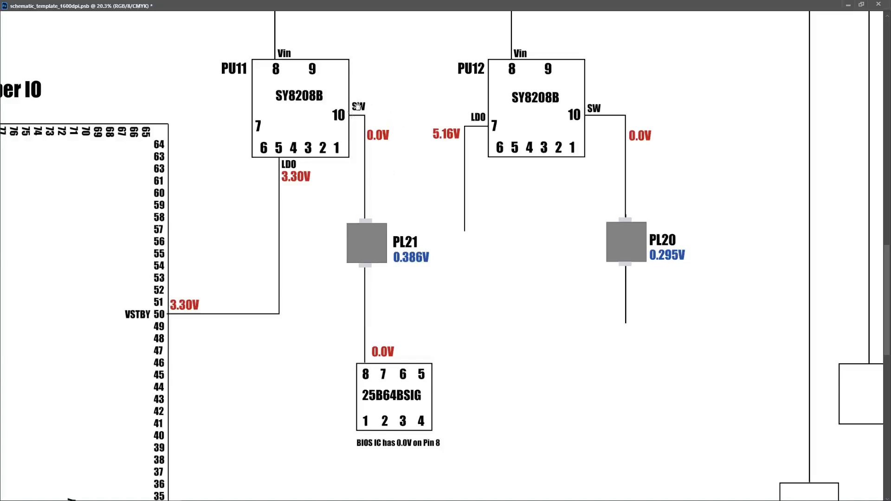
mouse_move(379, 146)
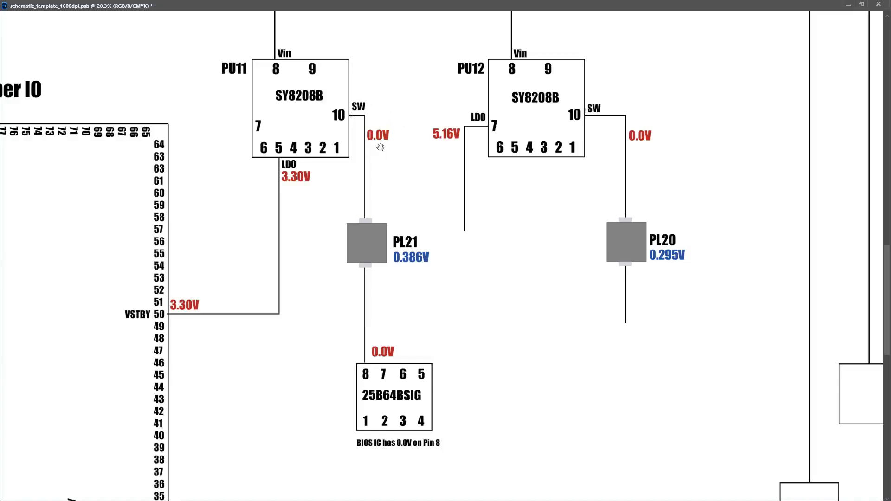
Scroll down to reveal inductors PL8, PL14, PL16 and PL22 with their readings.
scroll(down, 3)
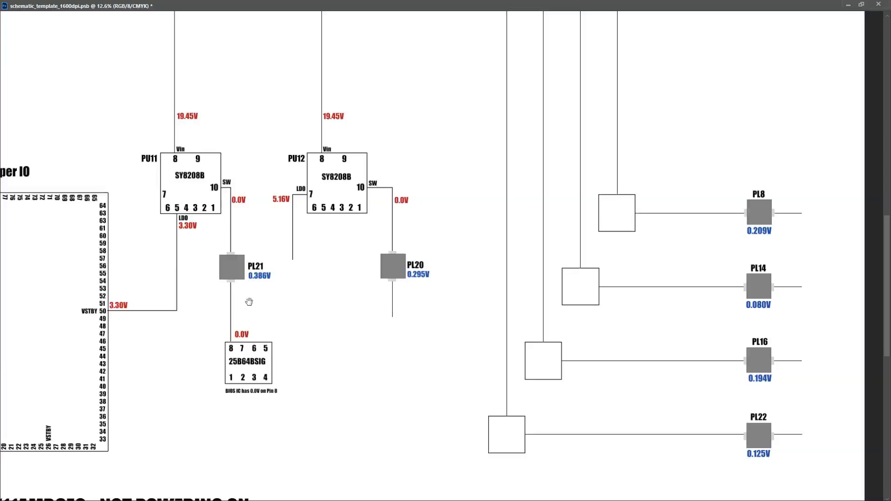
mouse_move(254, 299)
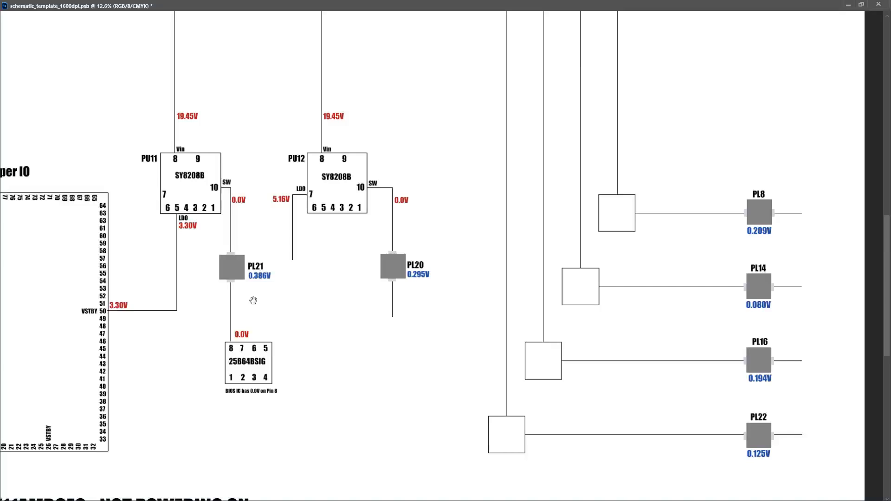
mouse_move(238, 300)
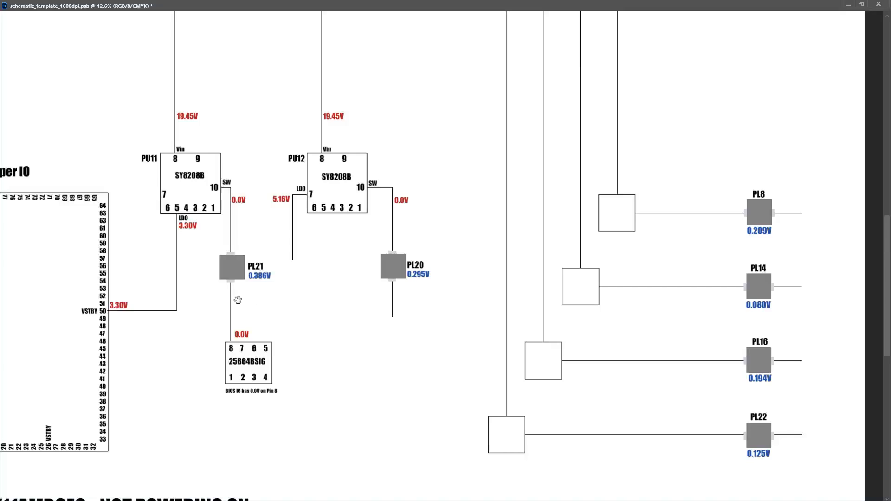
mouse_move(300, 280)
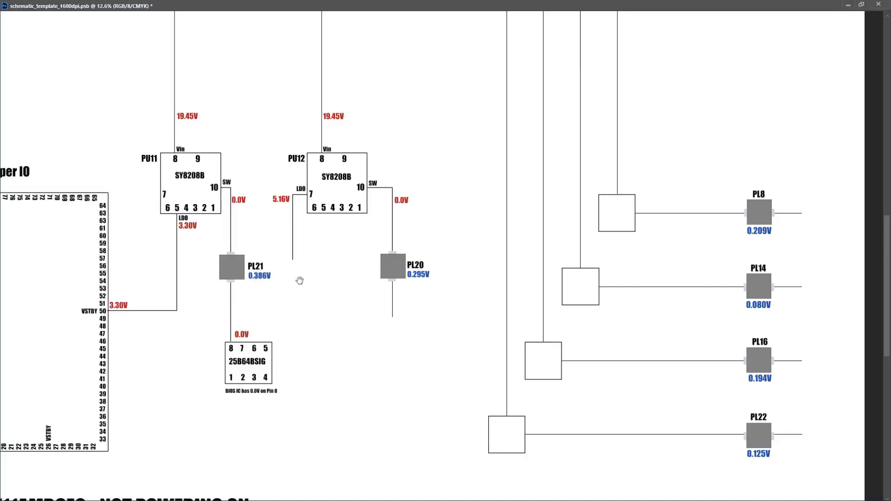
mouse_move(273, 281)
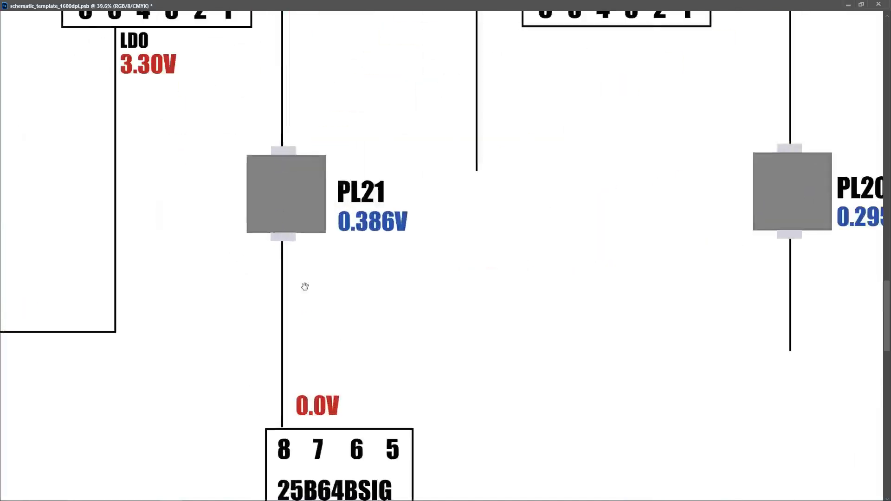
Scroll down to PL20 and its 0.295V reading beneath PU12's switch output.
scroll(down, 3)
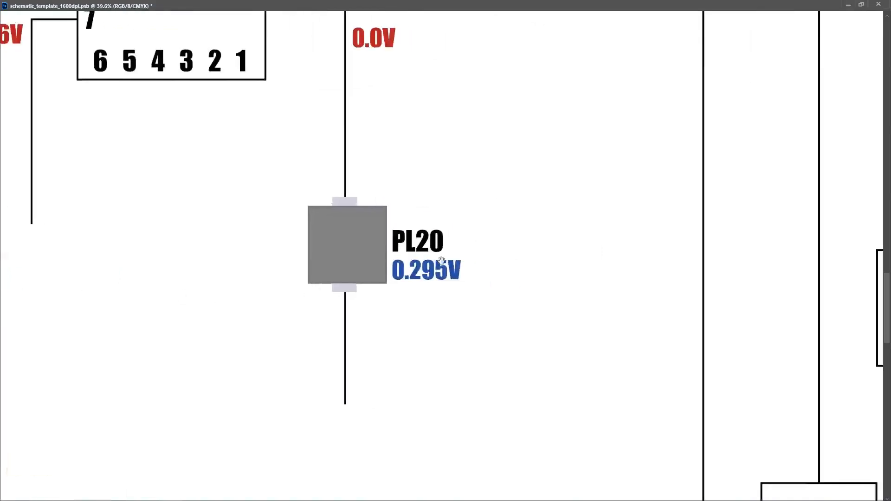
mouse_move(528, 294)
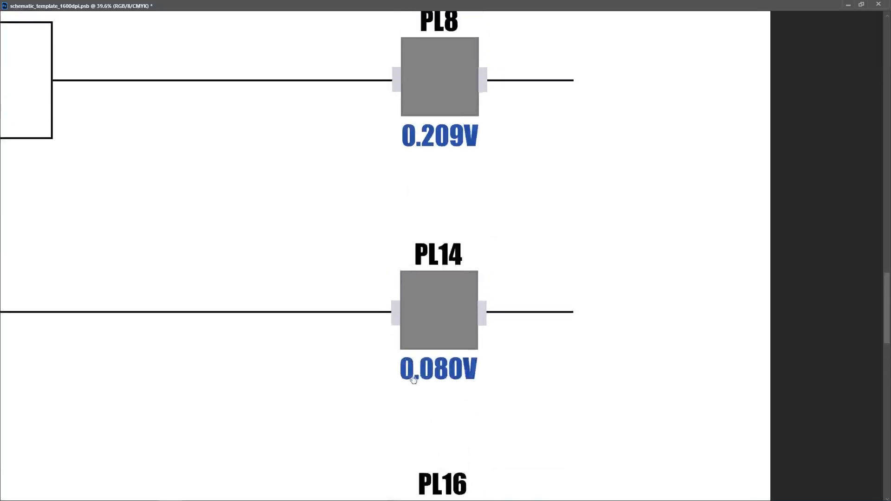
mouse_move(439, 216)
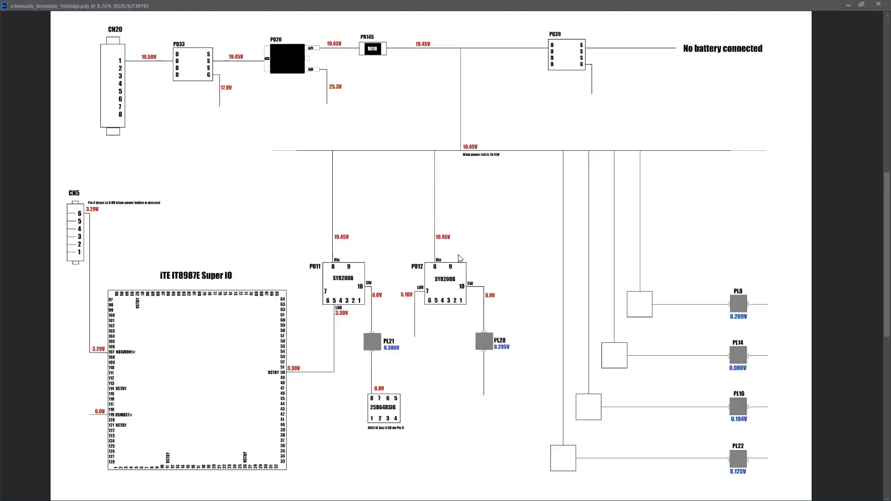
mouse_move(214, 105)
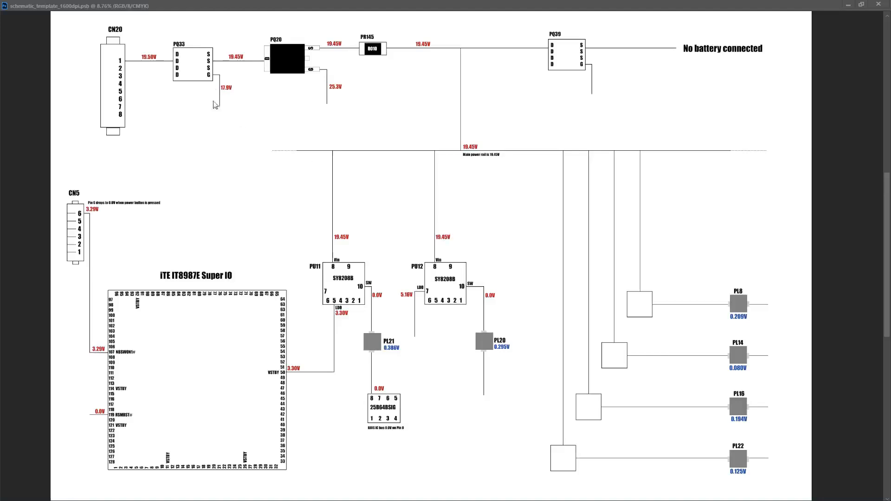
mouse_move(267, 118)
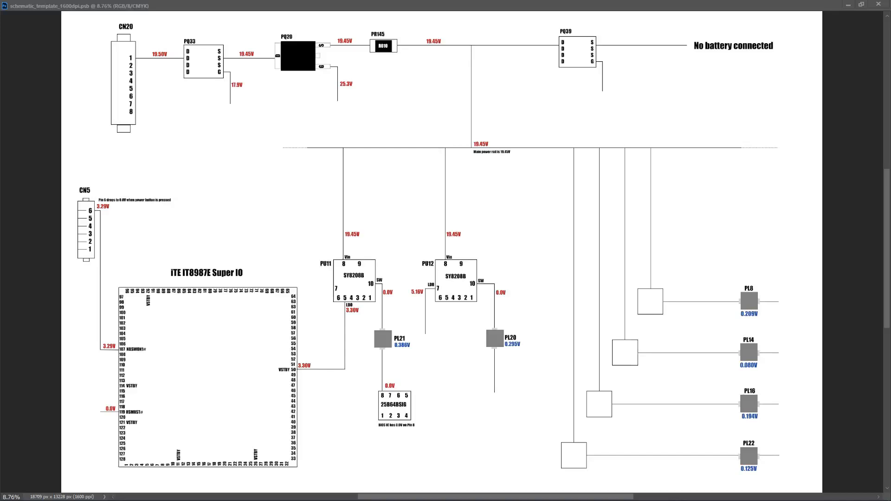
mouse_move(310, 142)
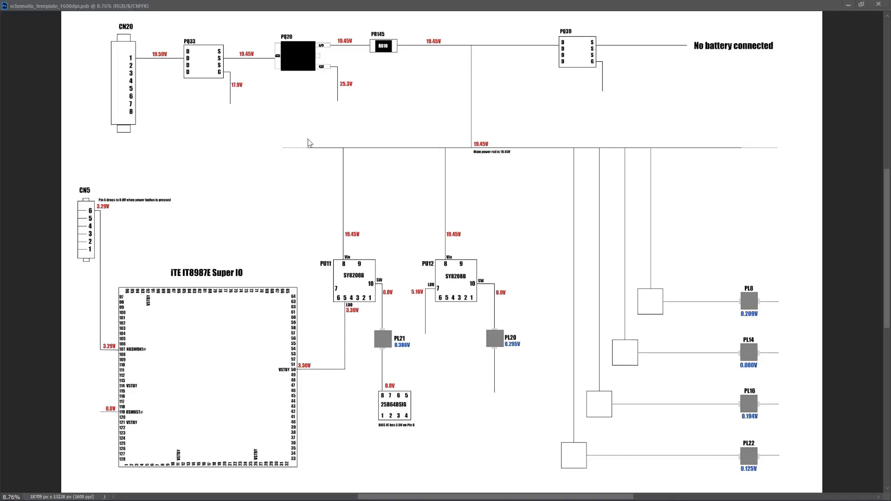
mouse_move(273, 100)
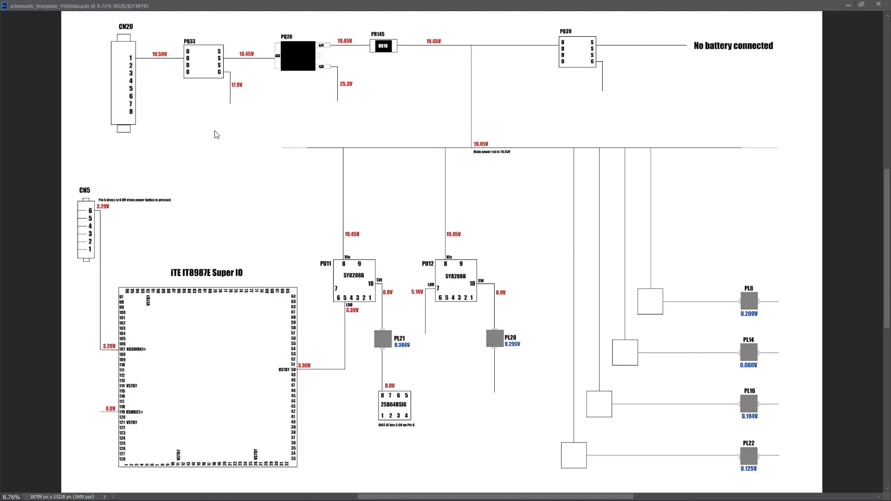
mouse_move(239, 121)
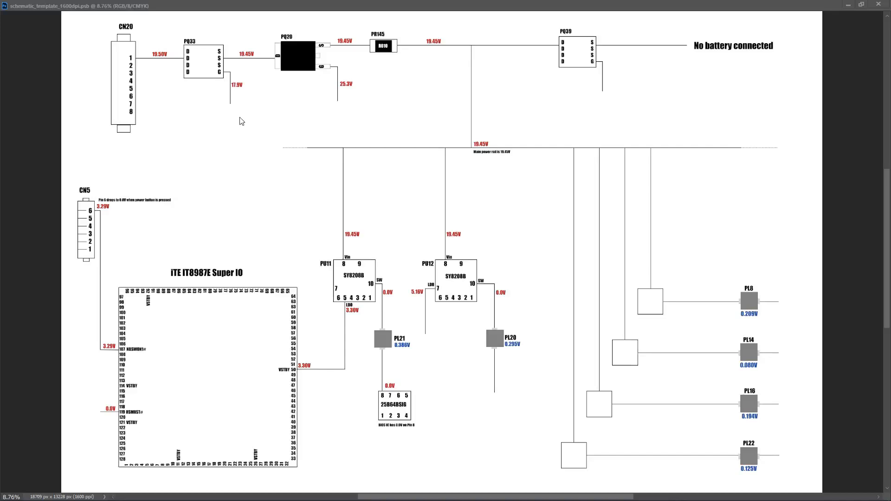
mouse_move(697, 318)
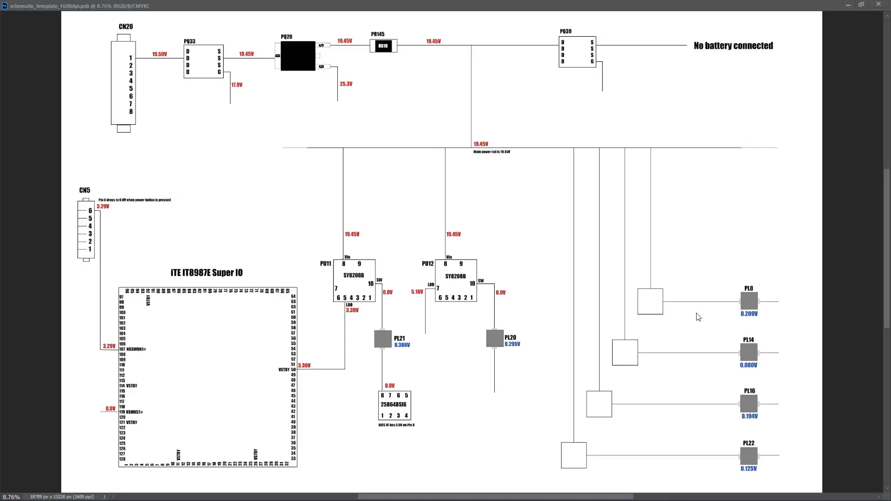
mouse_move(708, 318)
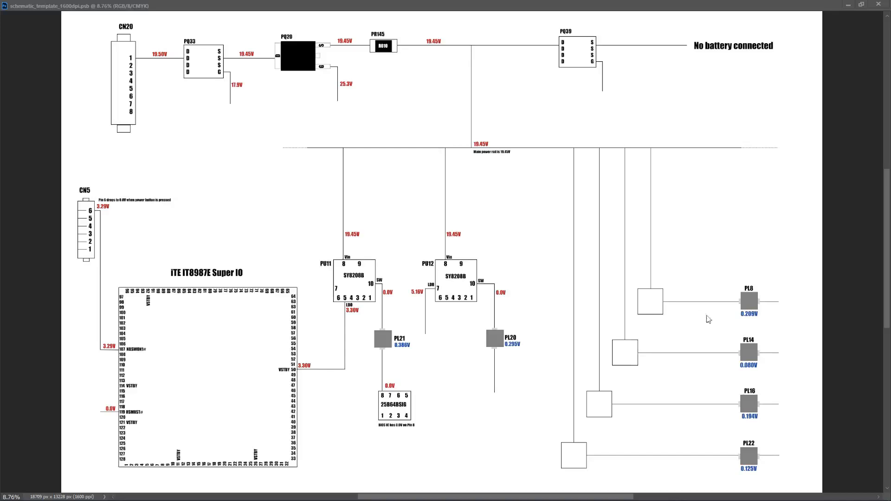